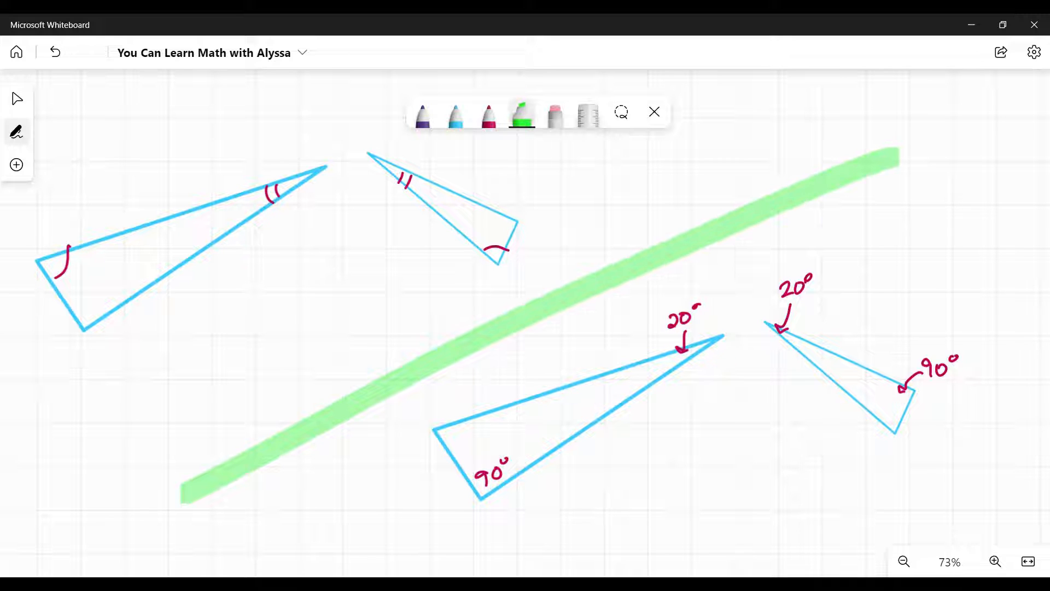
Draw a curved green highlighter stroke sweeping around the lower-left triangle.
left_click(54, 52)
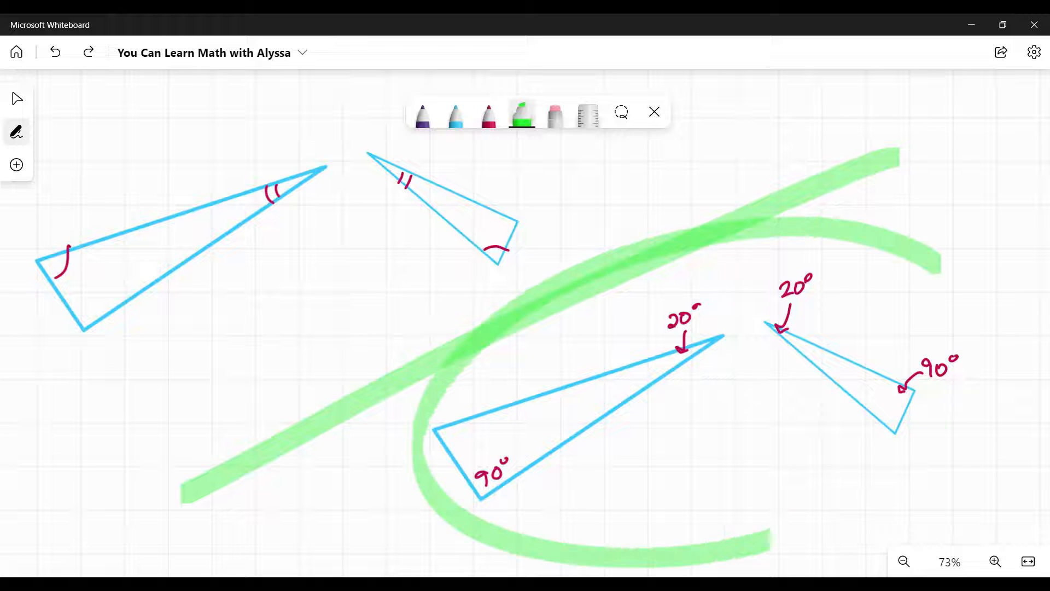
Undo the curved green stroke and switch to the magenta pen.
left_click(53, 51)
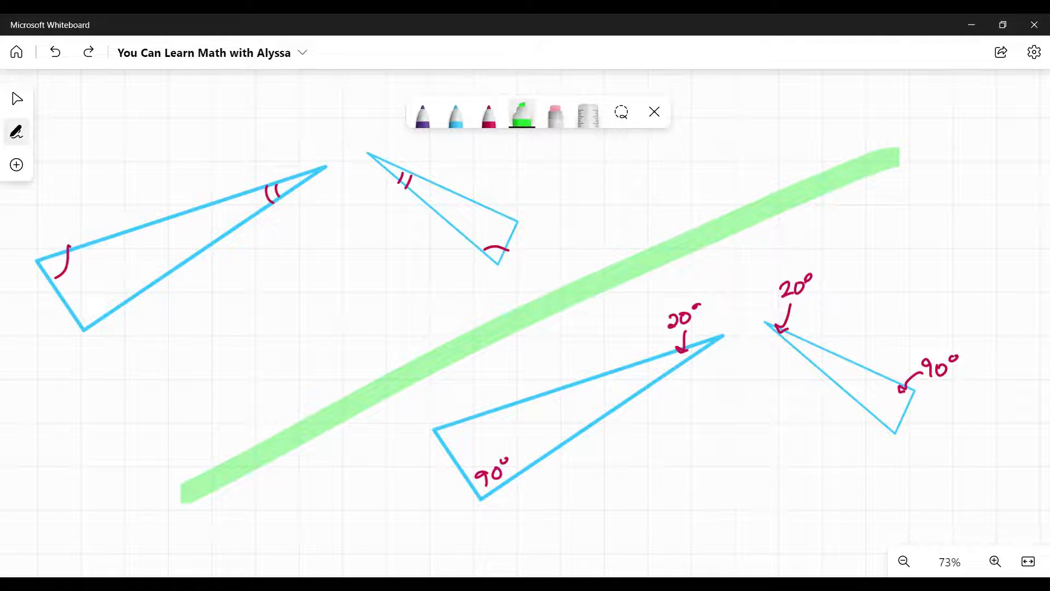
left_click(488, 113)
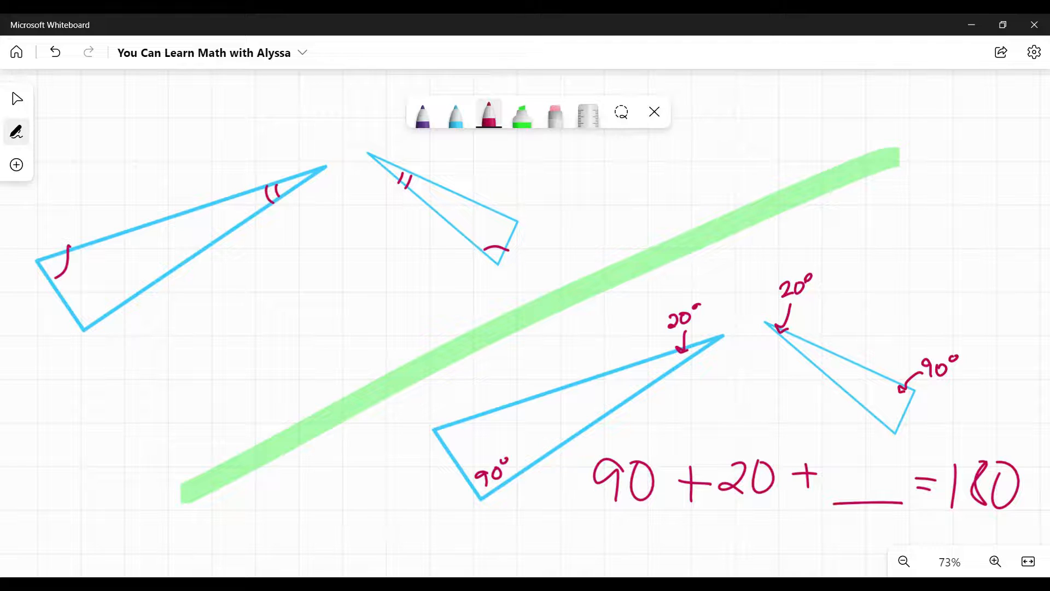
Switch from magenta to the blue pen after the 90 + 20 + __ = 180 equation.
left_click(455, 114)
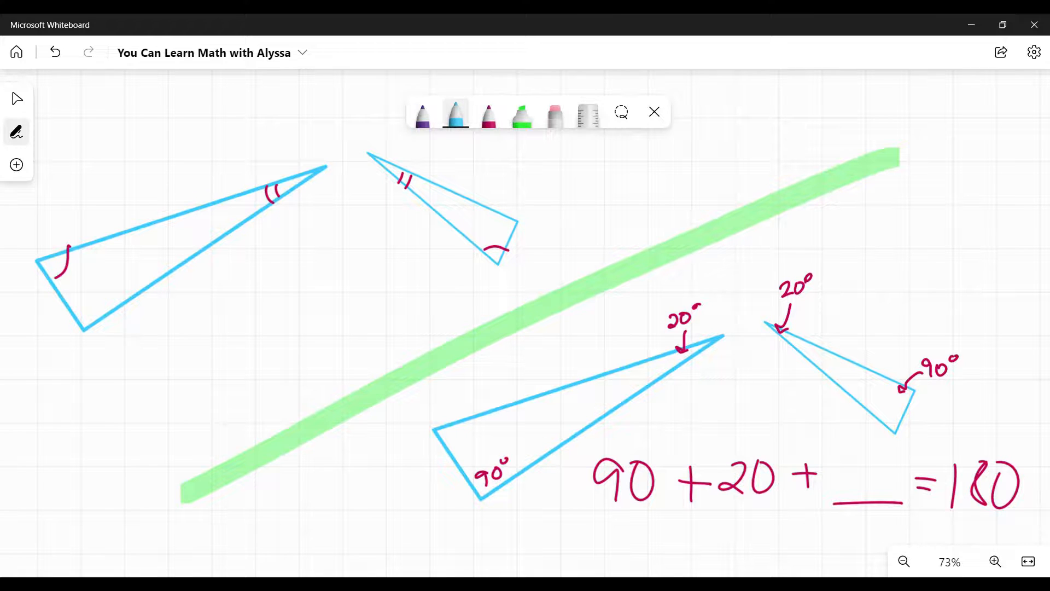